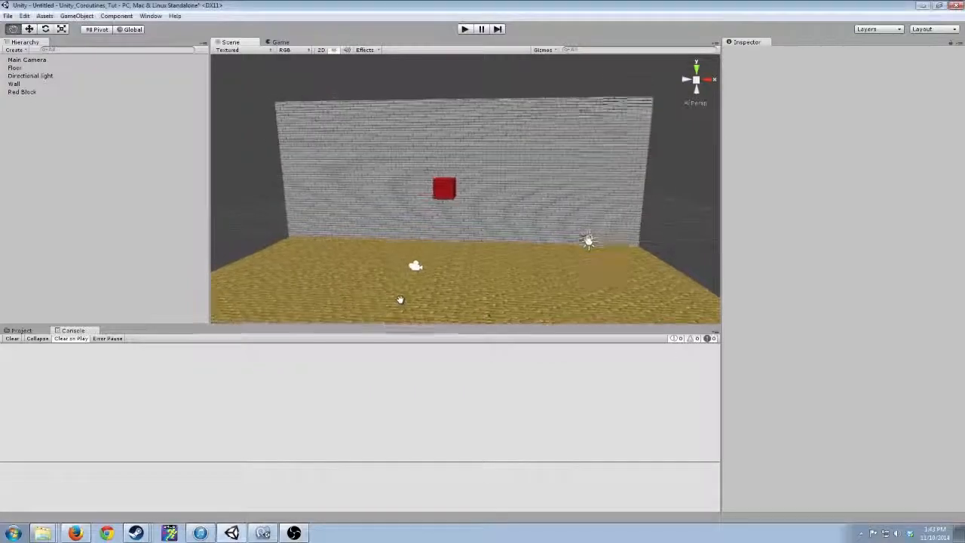
Step: Inspect the Floor and the Red Block with its Rigidbody and Timed Fall script
click(12, 68)
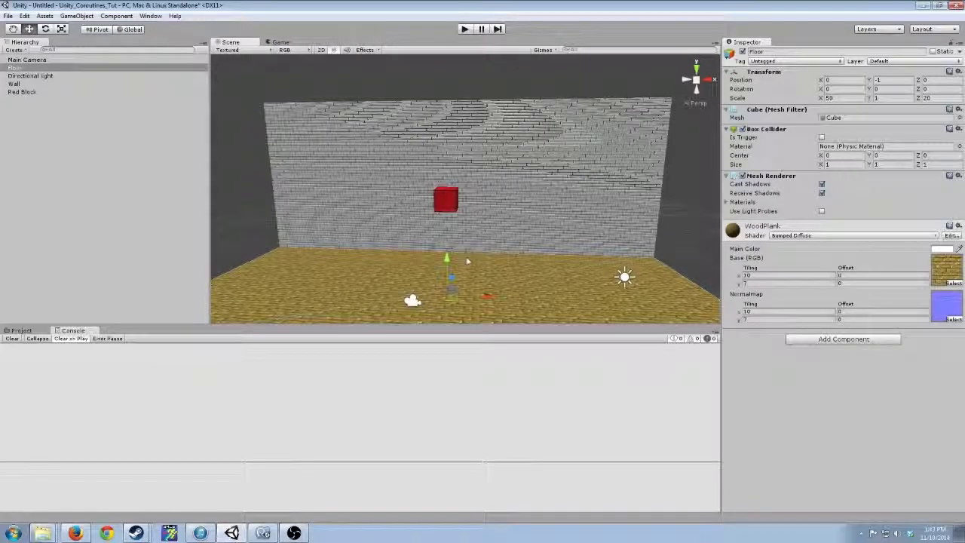
click(23, 92)
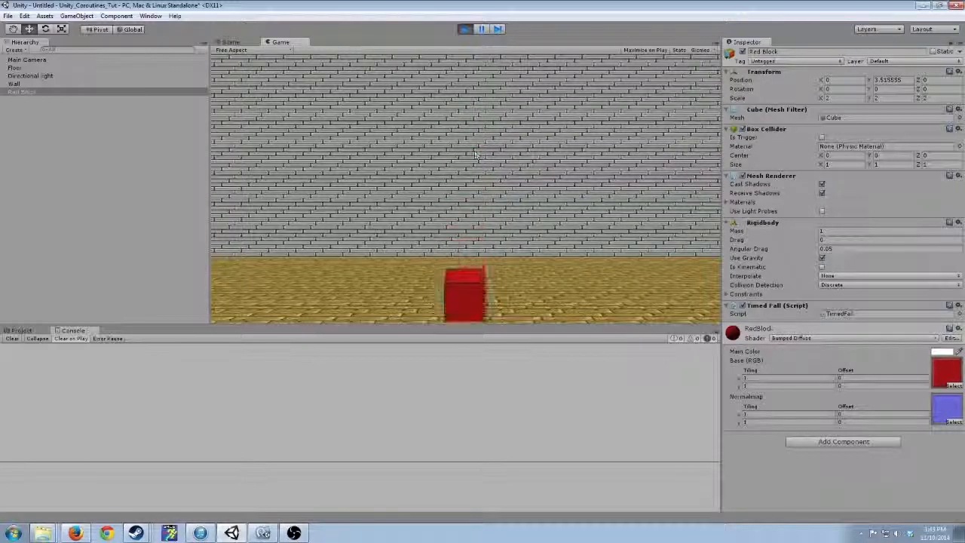
Step: Stop the game and bring up TimedFall.cs with its empty Countdown coroutine in MonoDevelop
click(466, 28)
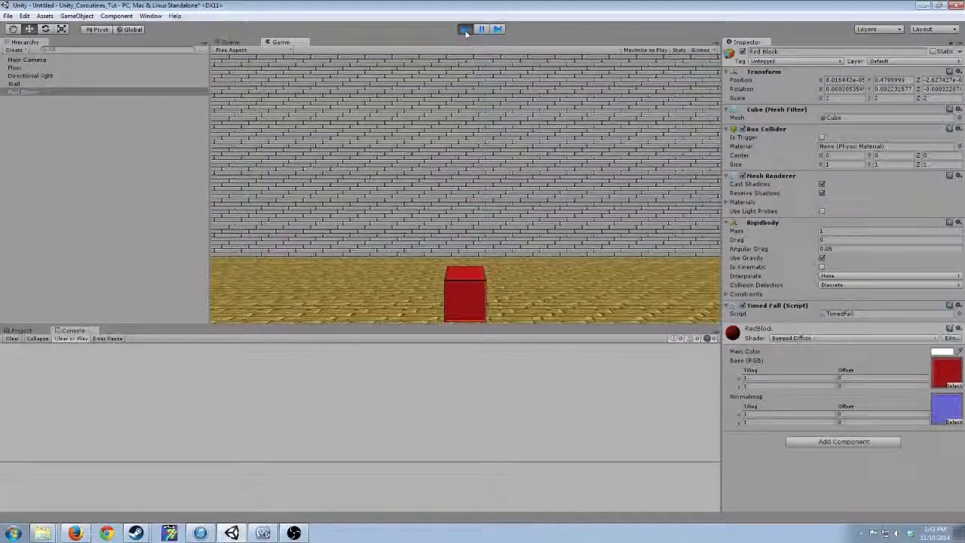
click(464, 27)
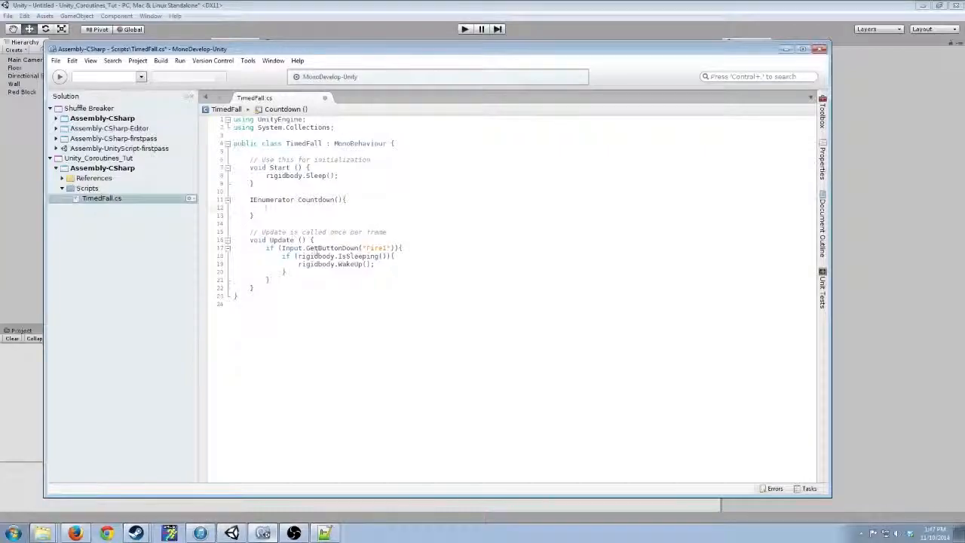
Step: Make Countdown yield return new WaitForSeconds(1.0f)
text(yield return new WaitForSeconds)
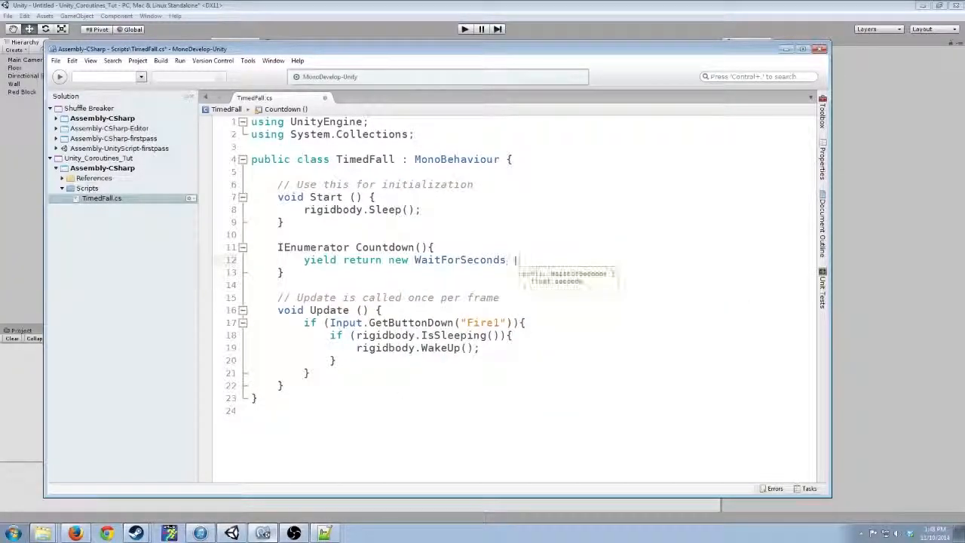
text((1.0f)()
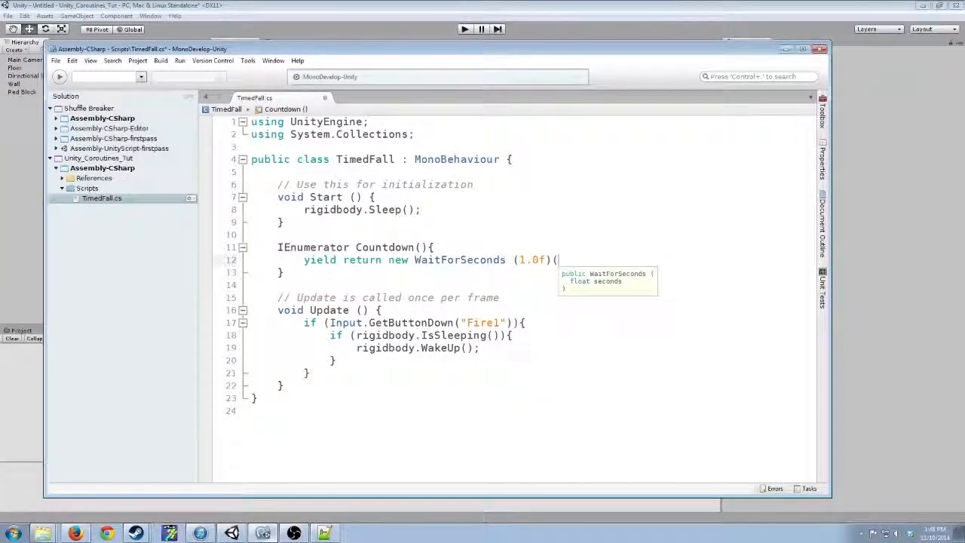
text();)
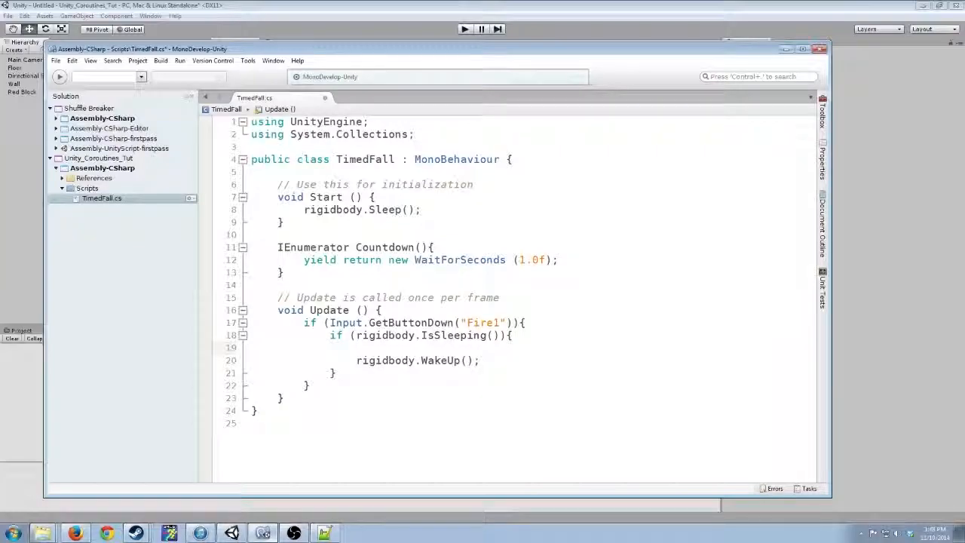
Step: Call StartCoroutine(Countdown()) in Update before waking the block, and save the script
text(StarC)
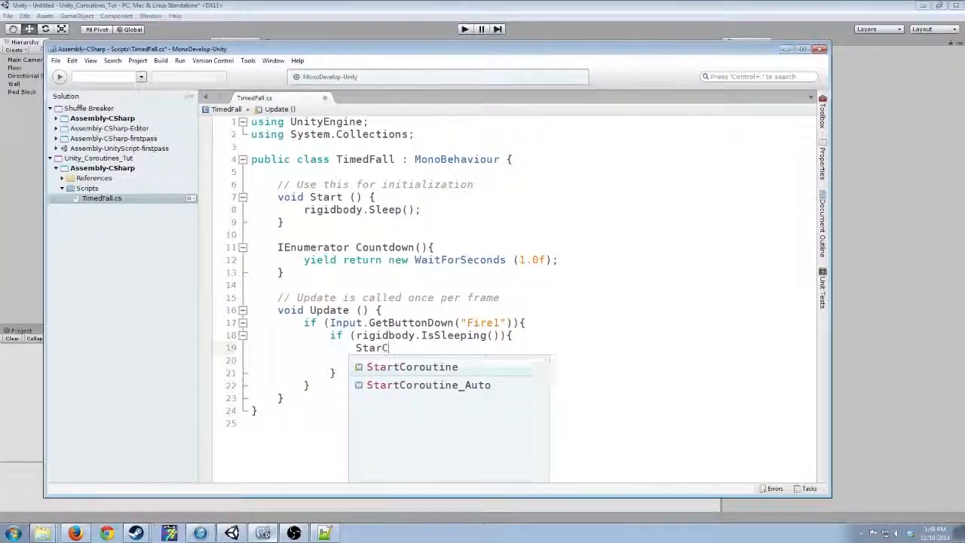
text(oroutine ()
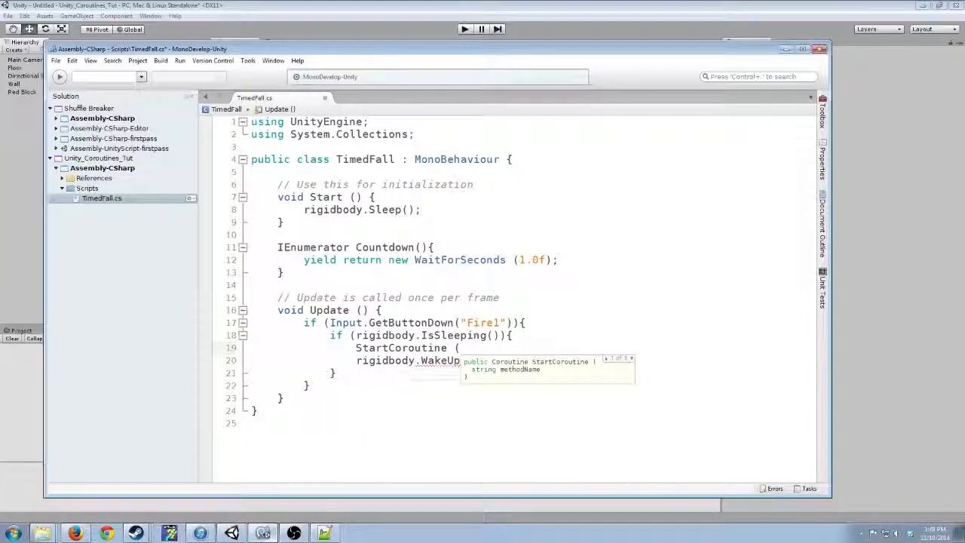
text(Countdown ());)
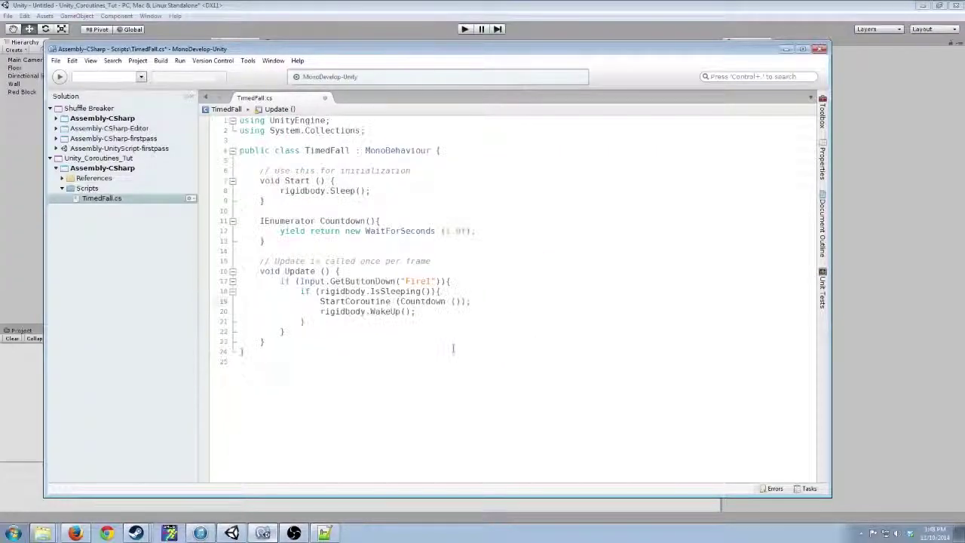
click(59, 60)
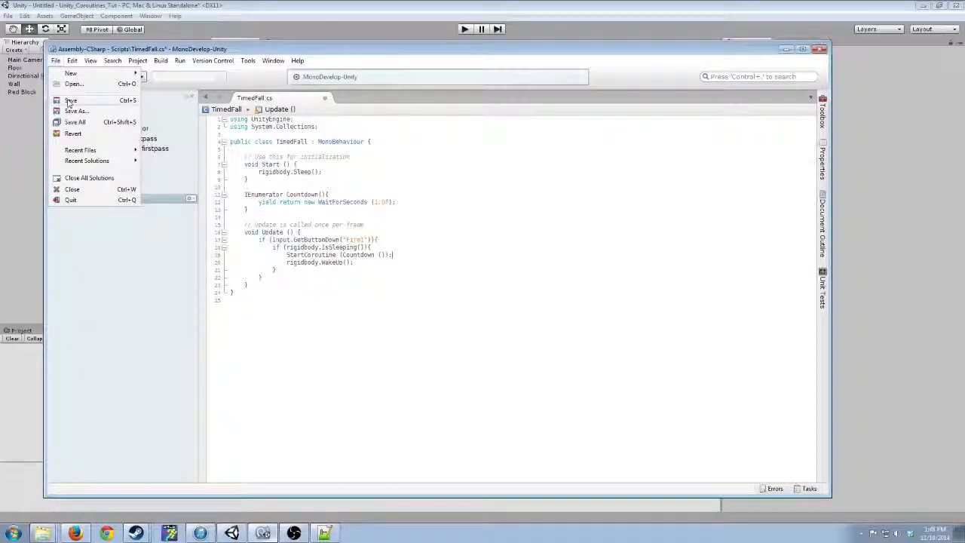
click(69, 99)
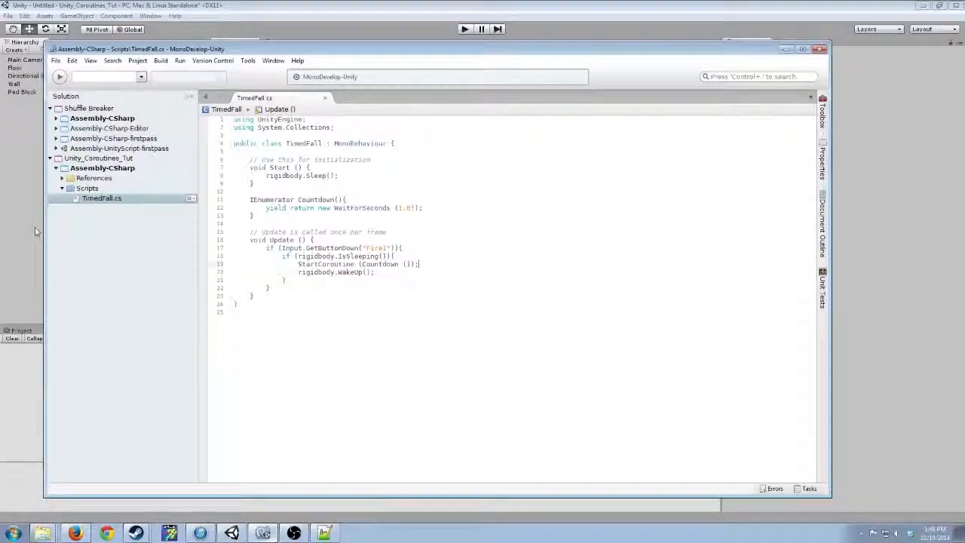
Step: Run the game in Unity to see the red block drop on space, then stop it
click(460, 27)
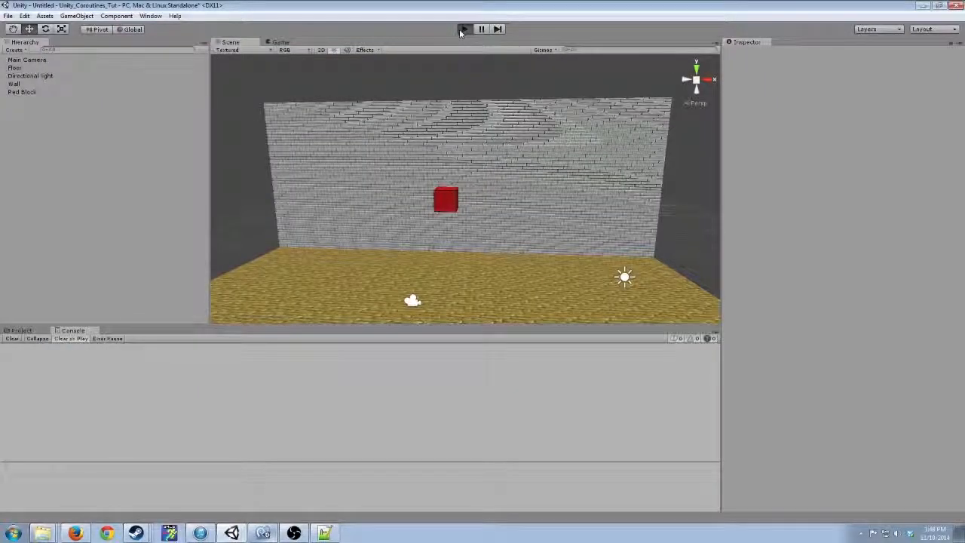
click(464, 27)
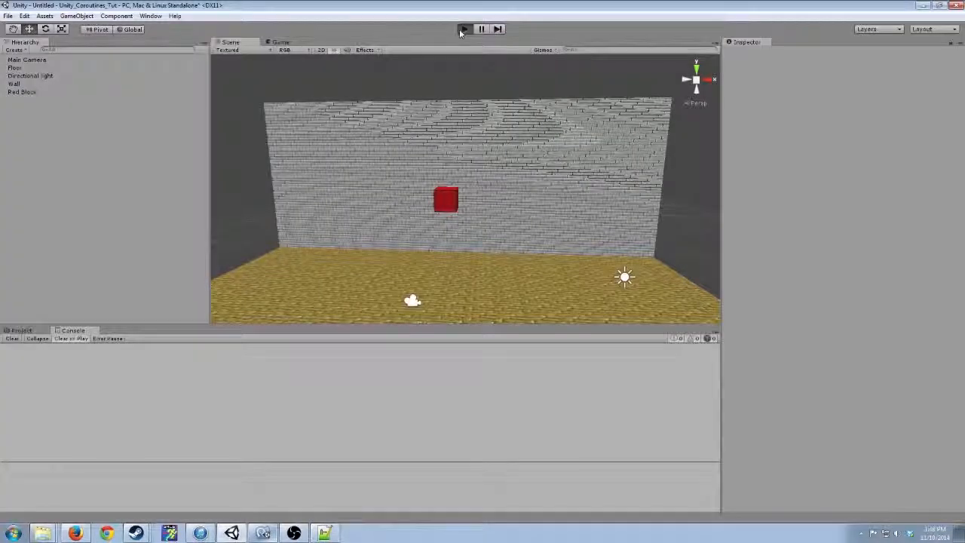
click(464, 29)
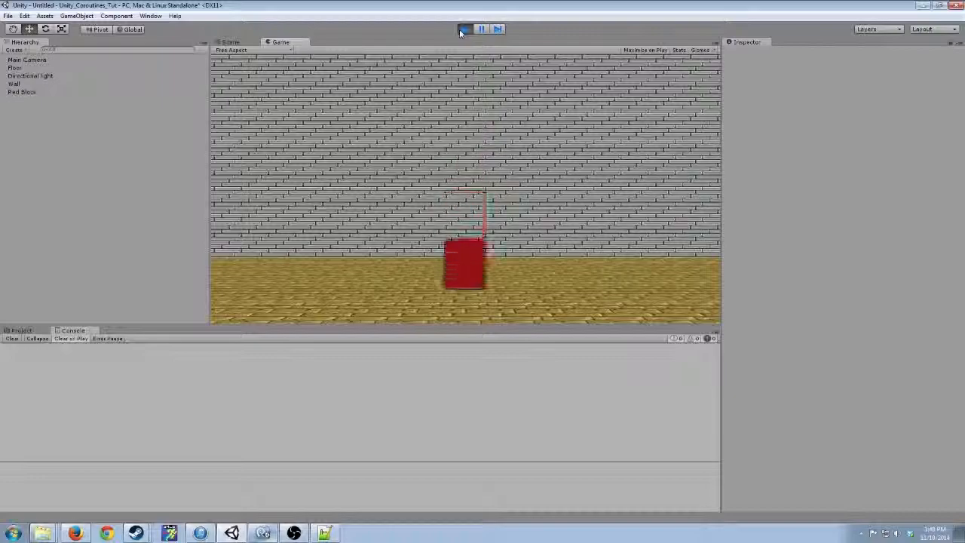
click(461, 27)
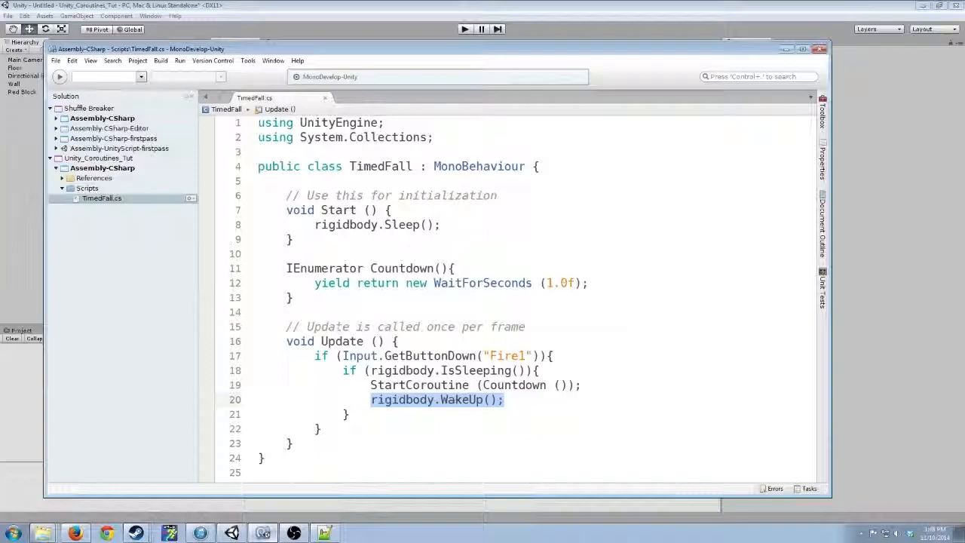
Step: Move rigidbody.WakeUp() from Update to after the one-second yield in Countdown, and return to Unity
key(Delete)
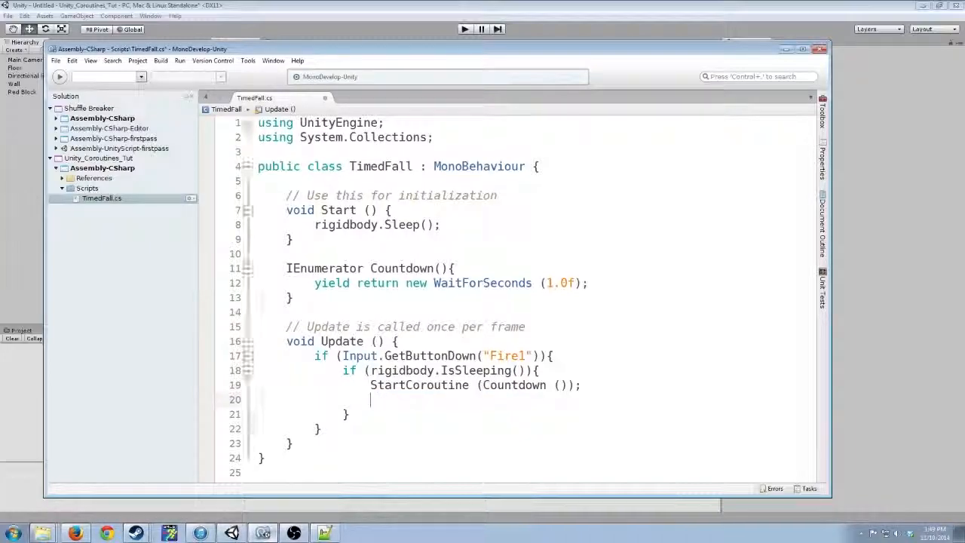
text(rigidbody.WakeUp();)
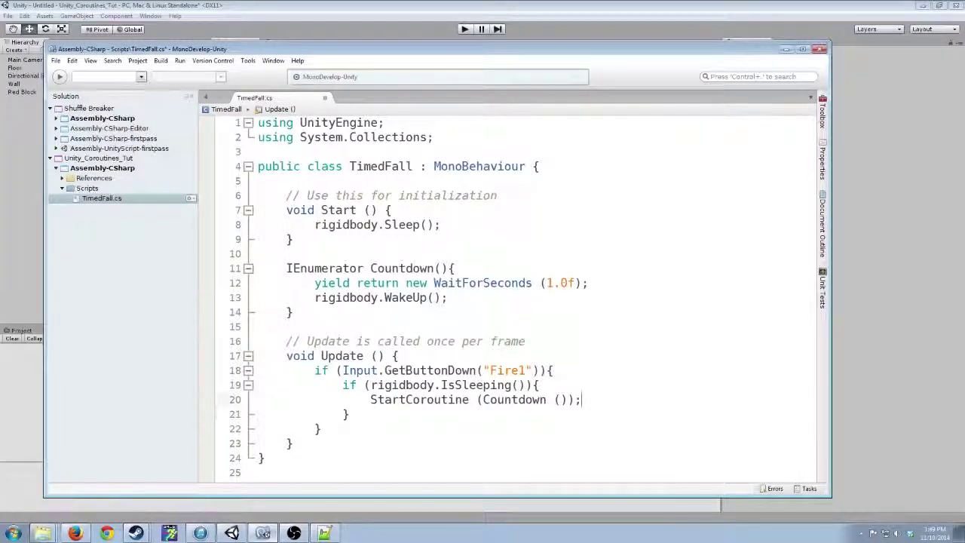
click(58, 60)
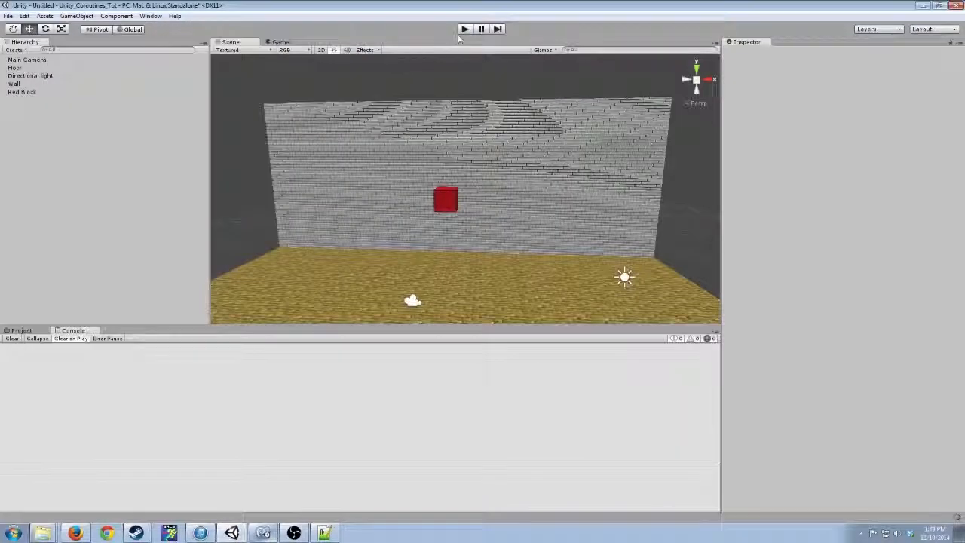
Step: Run the game again to test the delayed fall, stop it, and return to the script
click(460, 29)
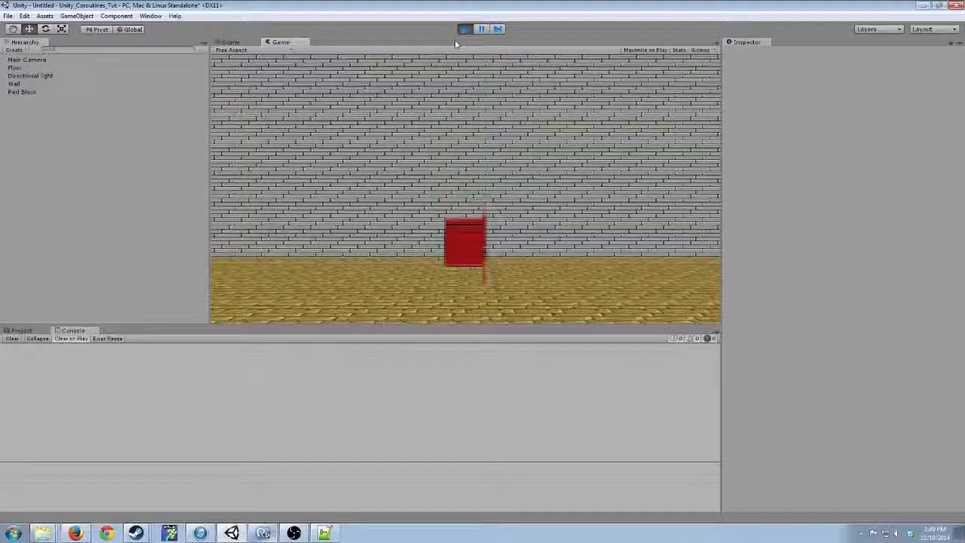
click(467, 27)
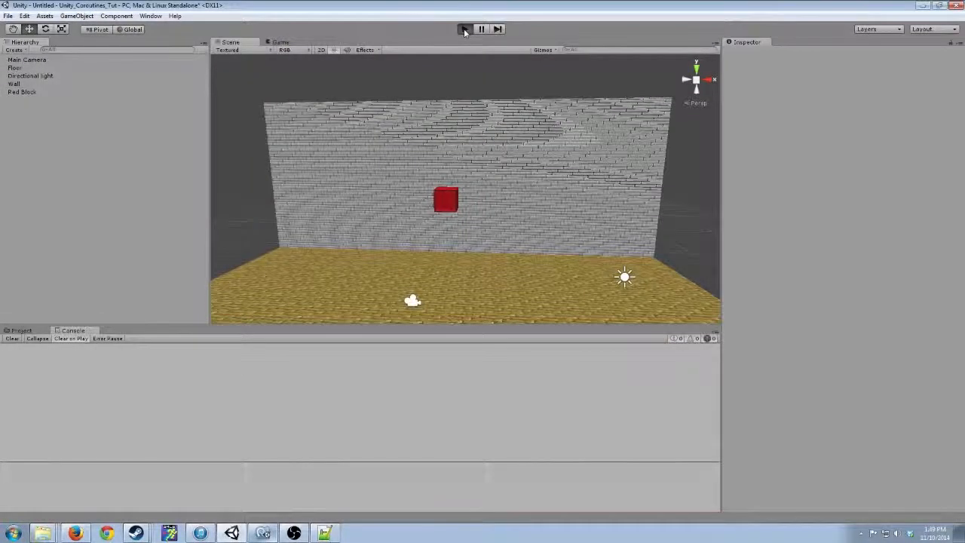
click(467, 31)
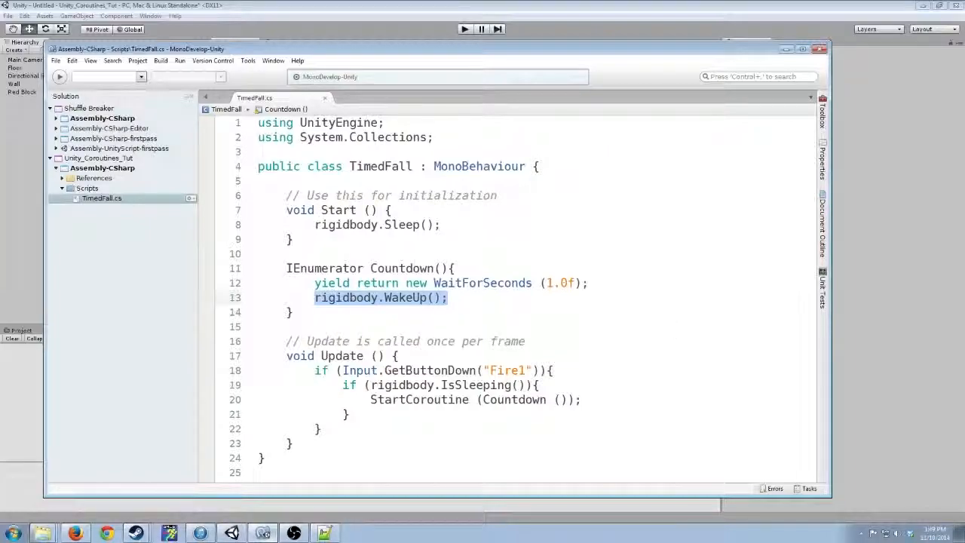
click(316, 283)
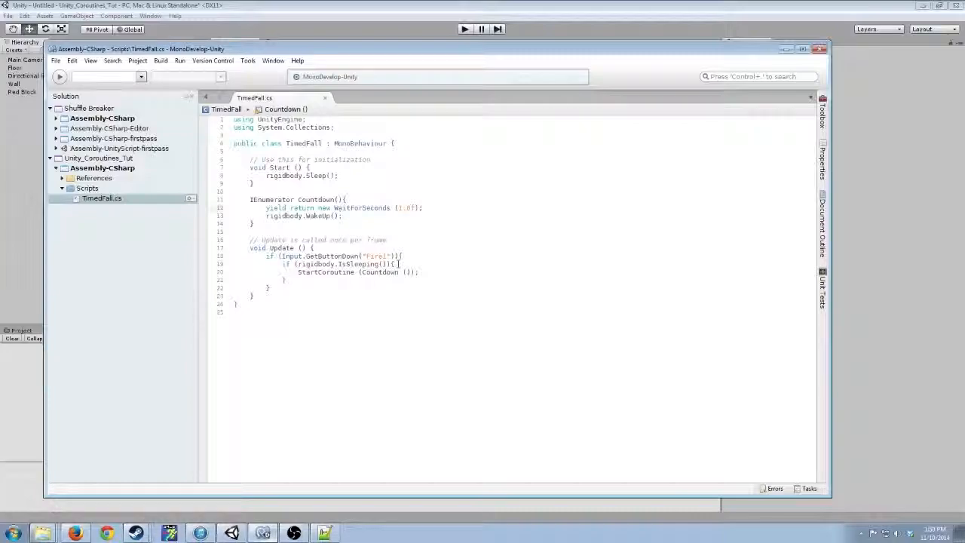
Step: Run a final test showing the block falls a second after space, then stop the game
click(461, 27)
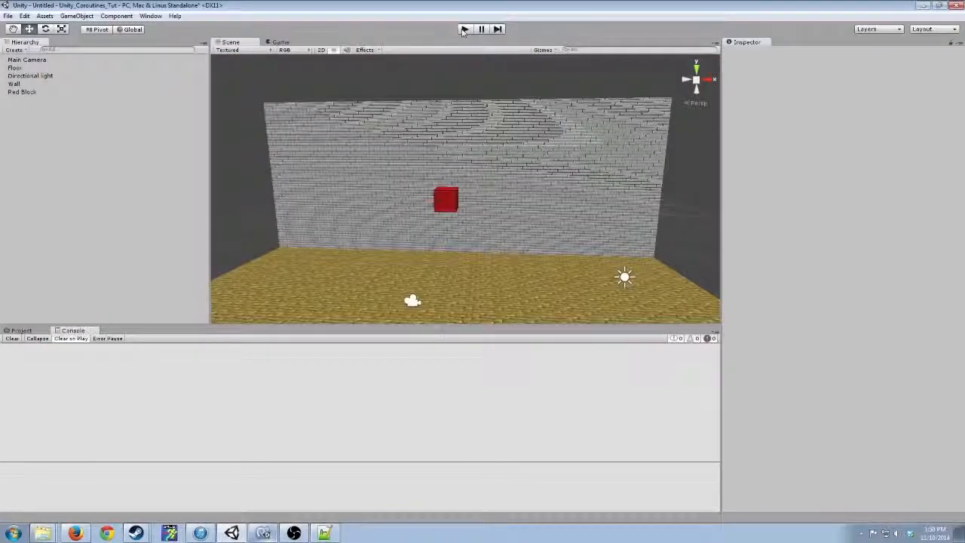
click(461, 30)
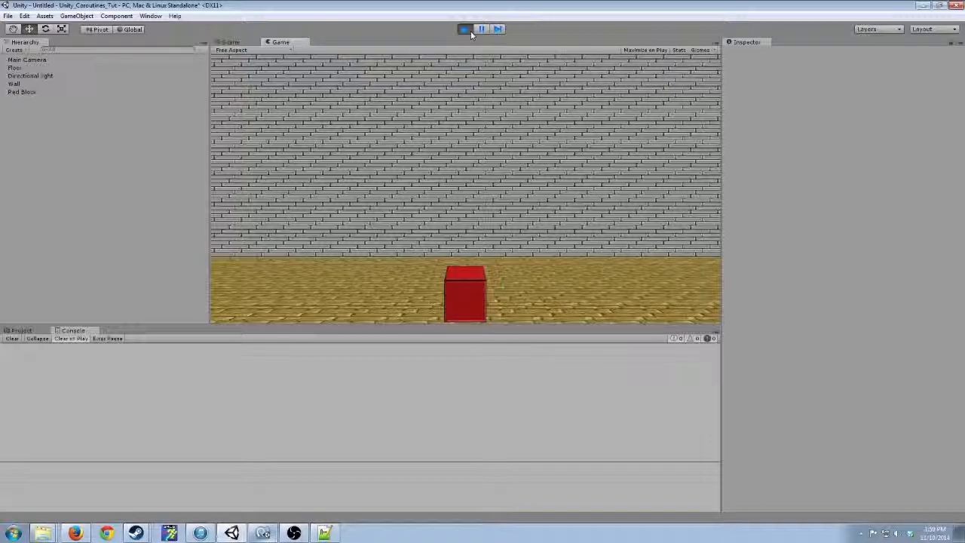
click(464, 27)
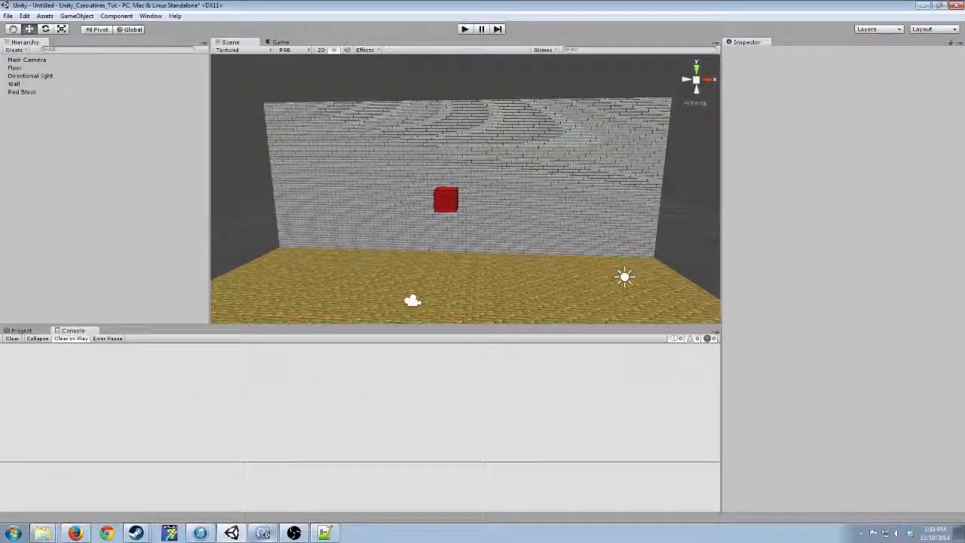